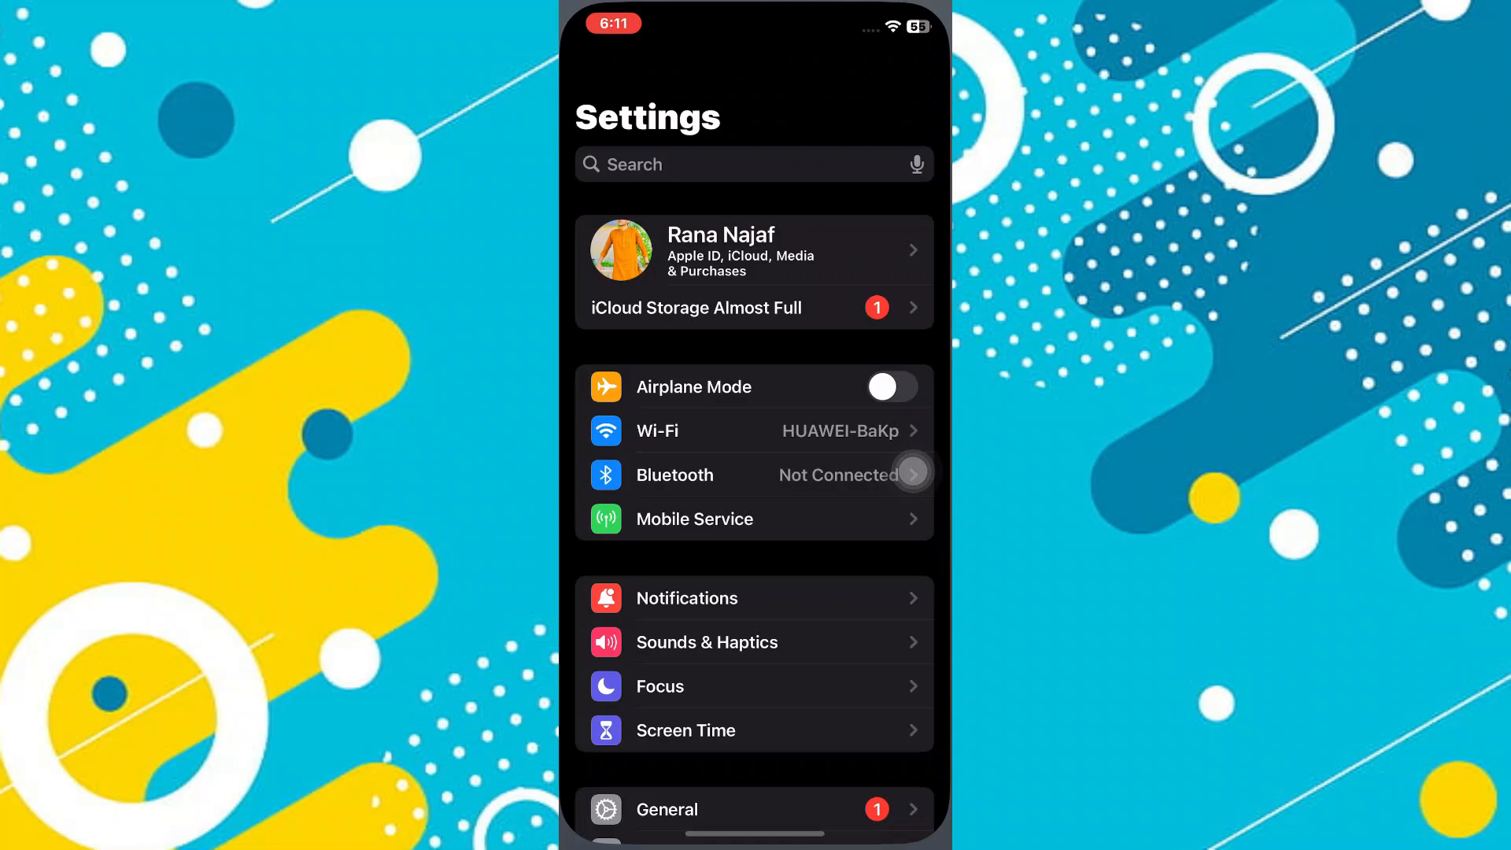
Scroll the main Settings list down to the general, display and privacy sections.
{"action": "scroll", "scroll_direction": "down", "scroll_amount": 3}
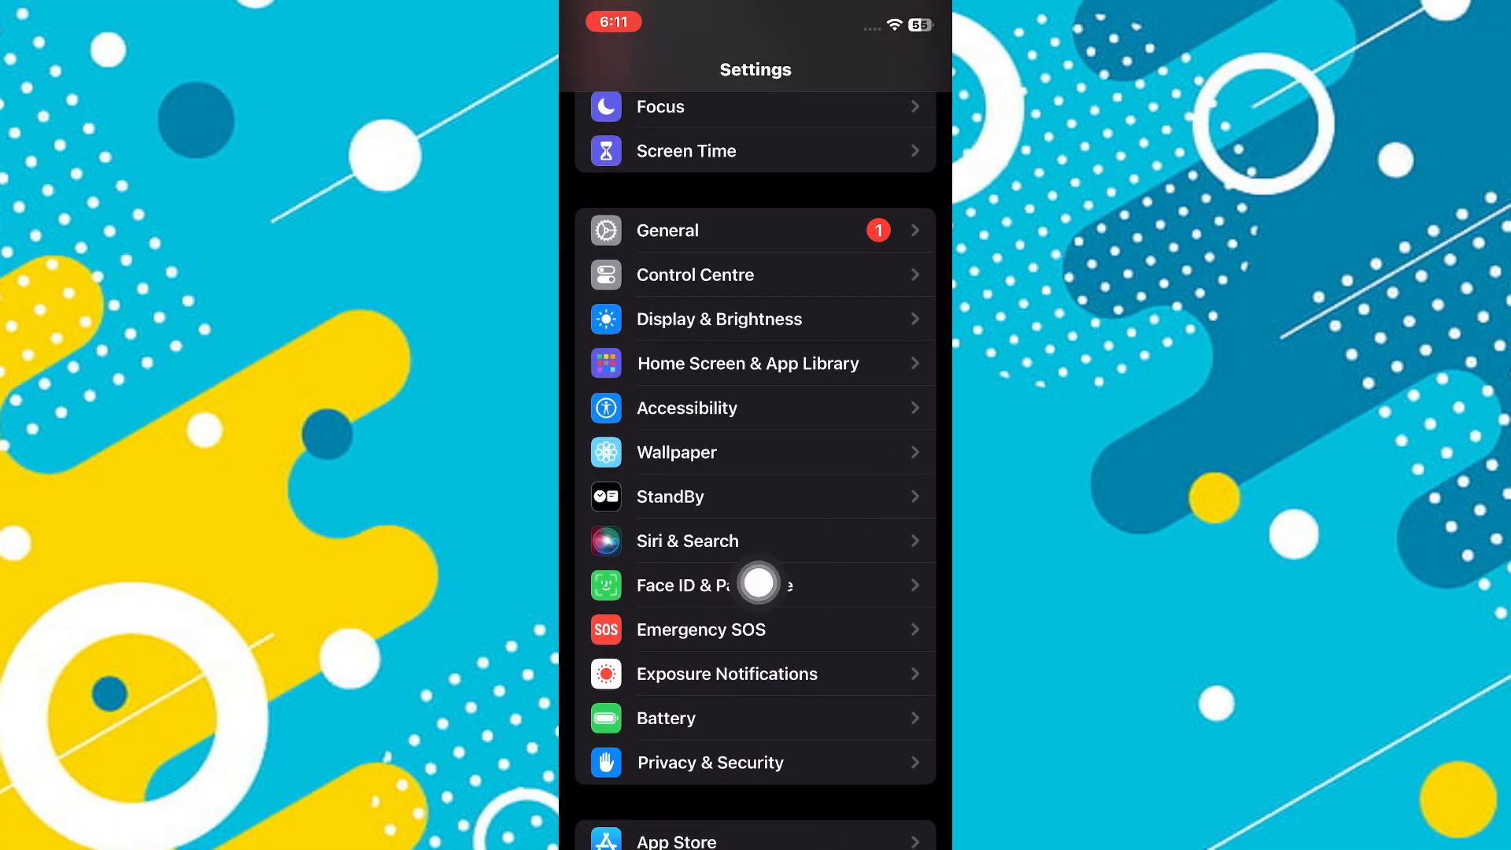
Open the Face ID & Passcode page from the Settings list.
{"action": "left_click", "coordinate": [682, 585]}
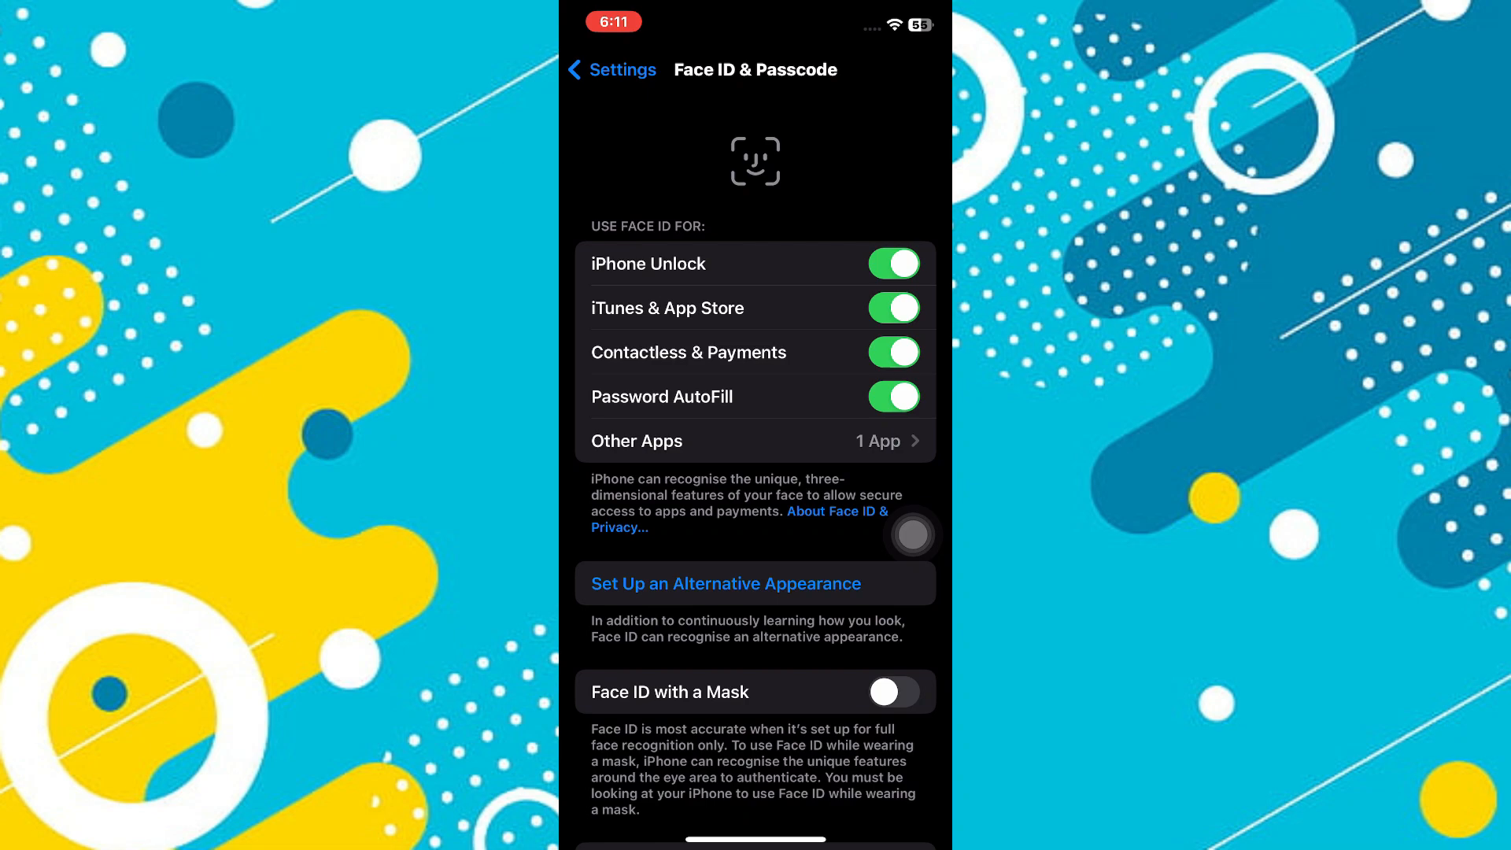
Switch off Control Centre under Allow Access When Locked.
{"action": "scroll", "scroll_direction": "down", "scroll_amount": 3}
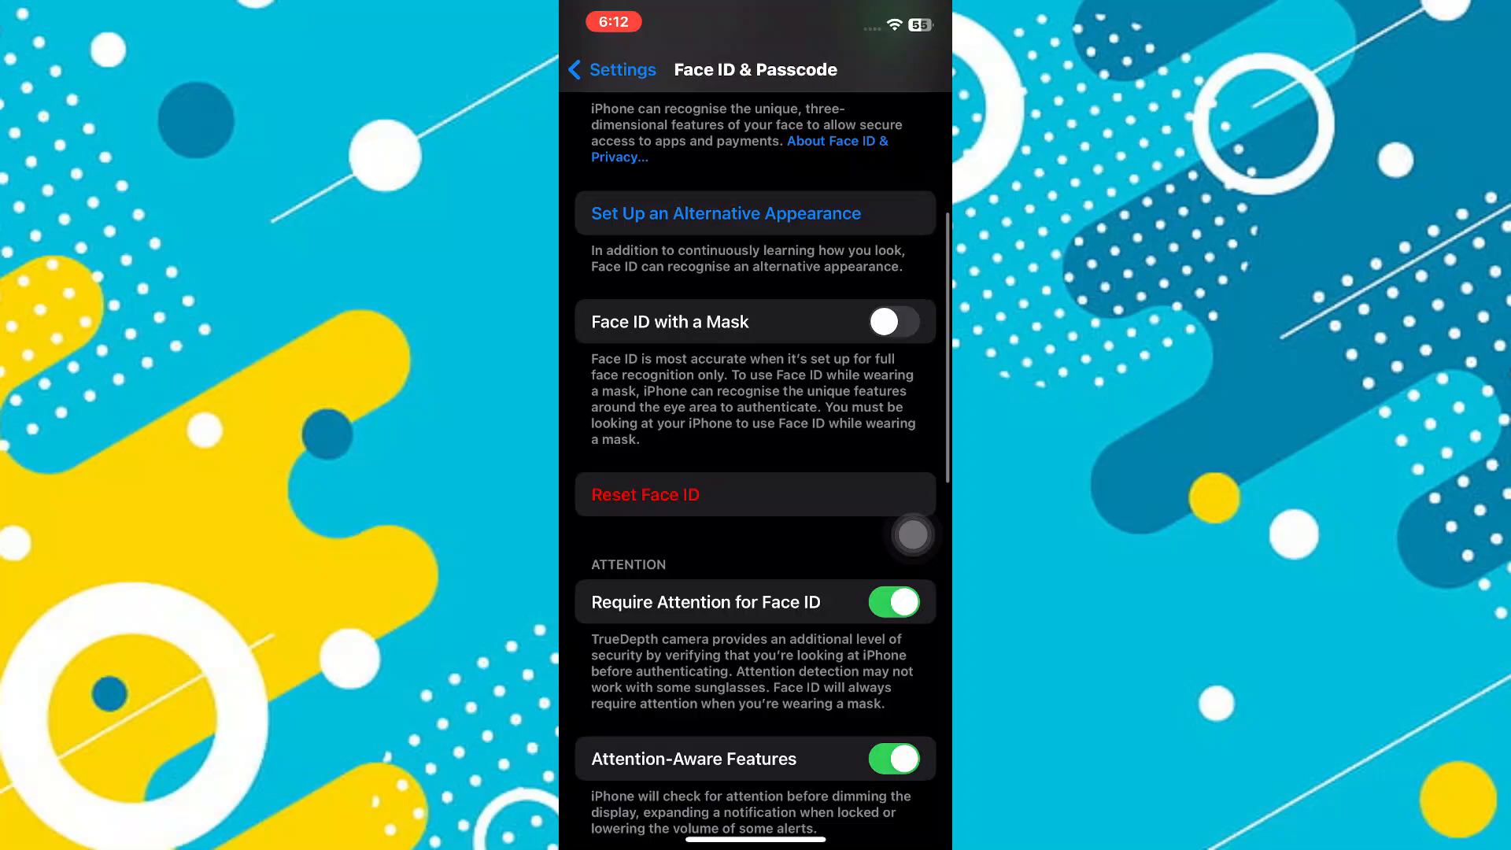
{"action": "scroll", "scroll_direction": "down", "scroll_amount": 3}
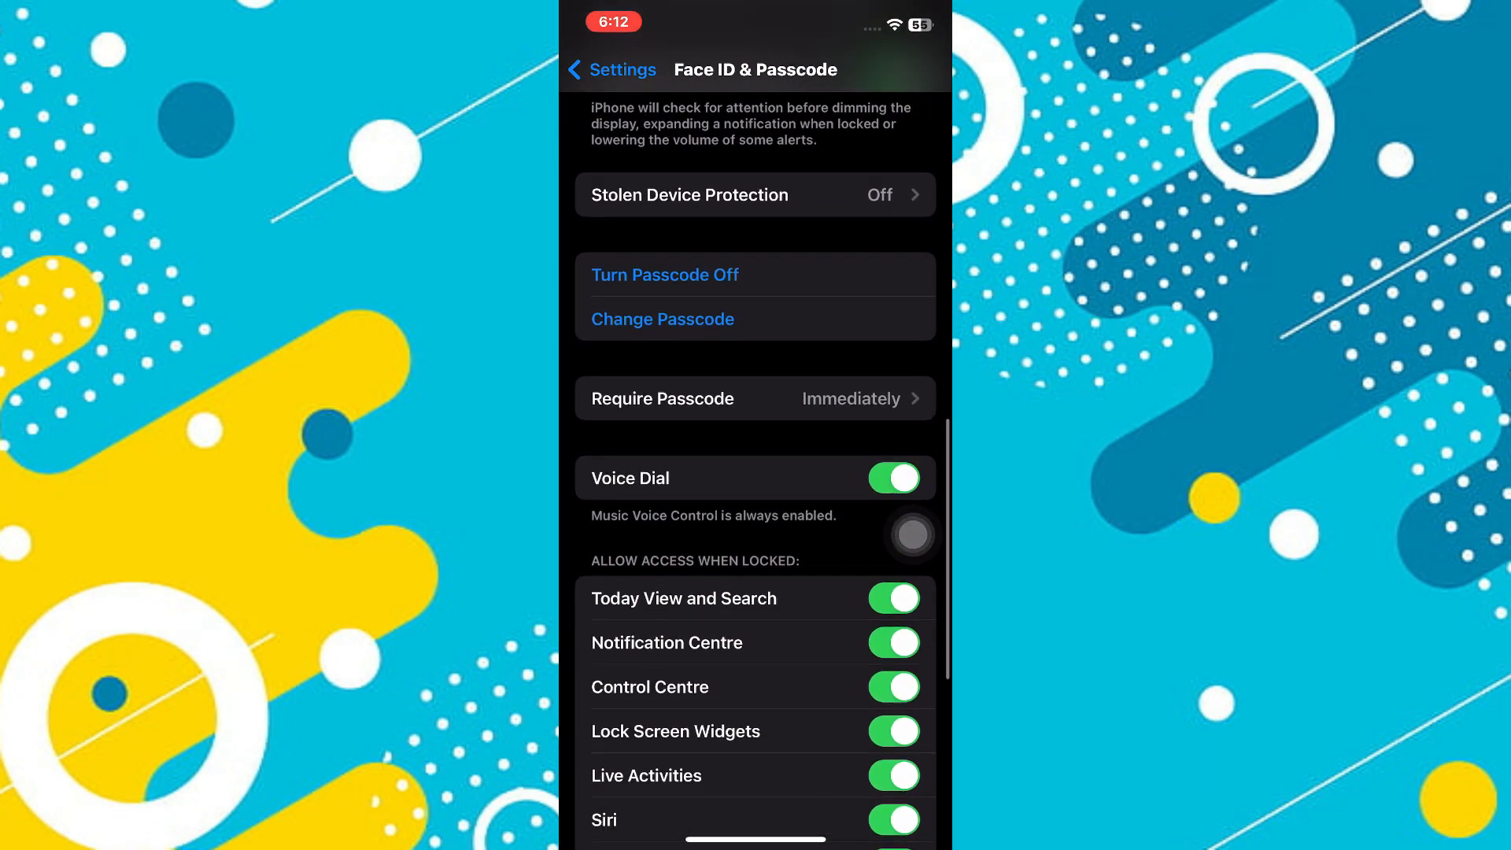
{"action": "scroll", "scroll_direction": "down", "scroll_amount": 3}
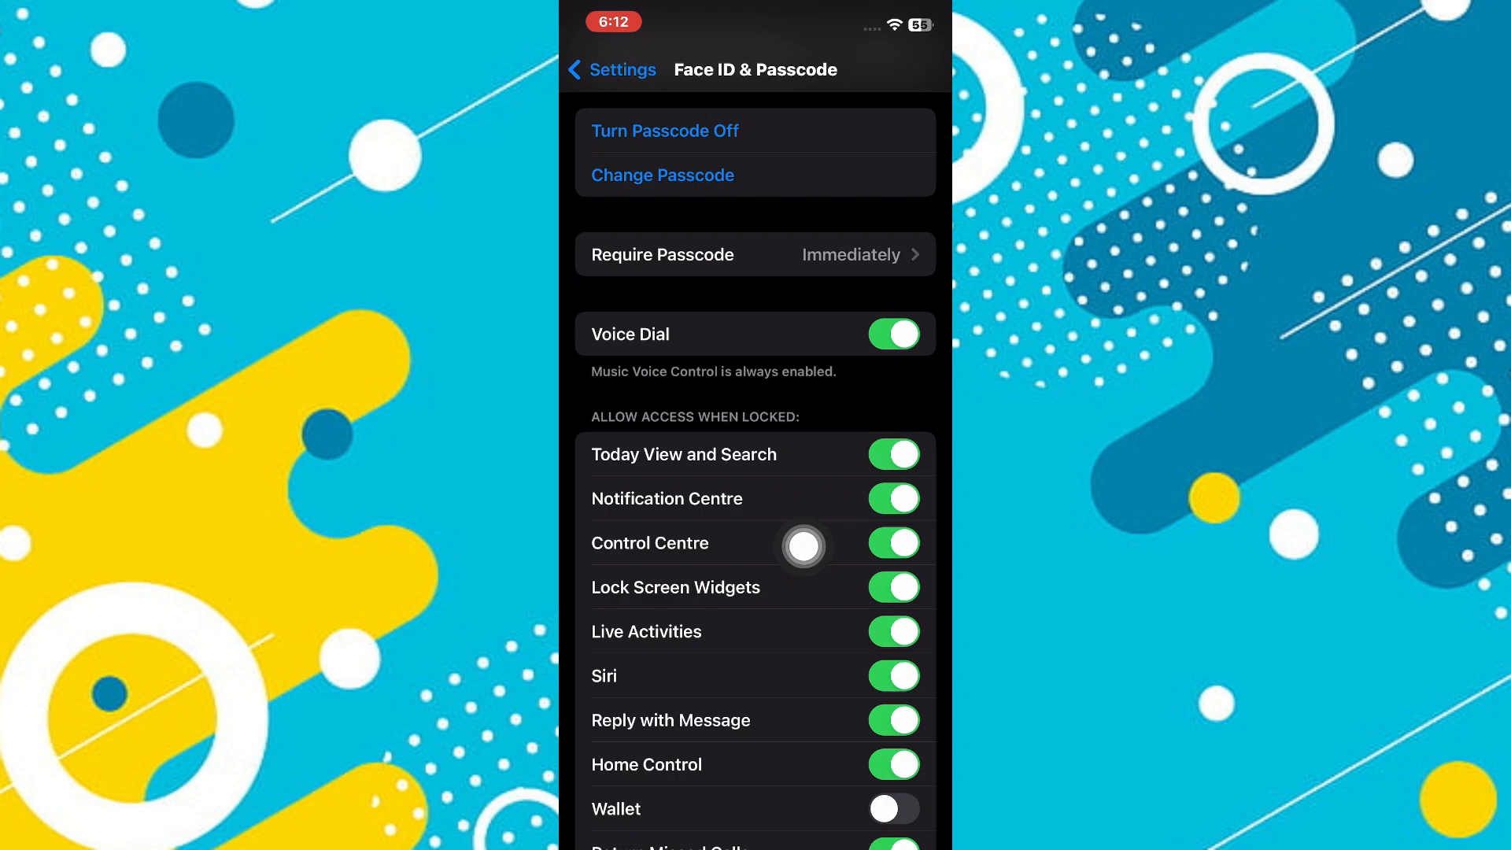
{"action": "left_click", "coordinate": [893, 543]}
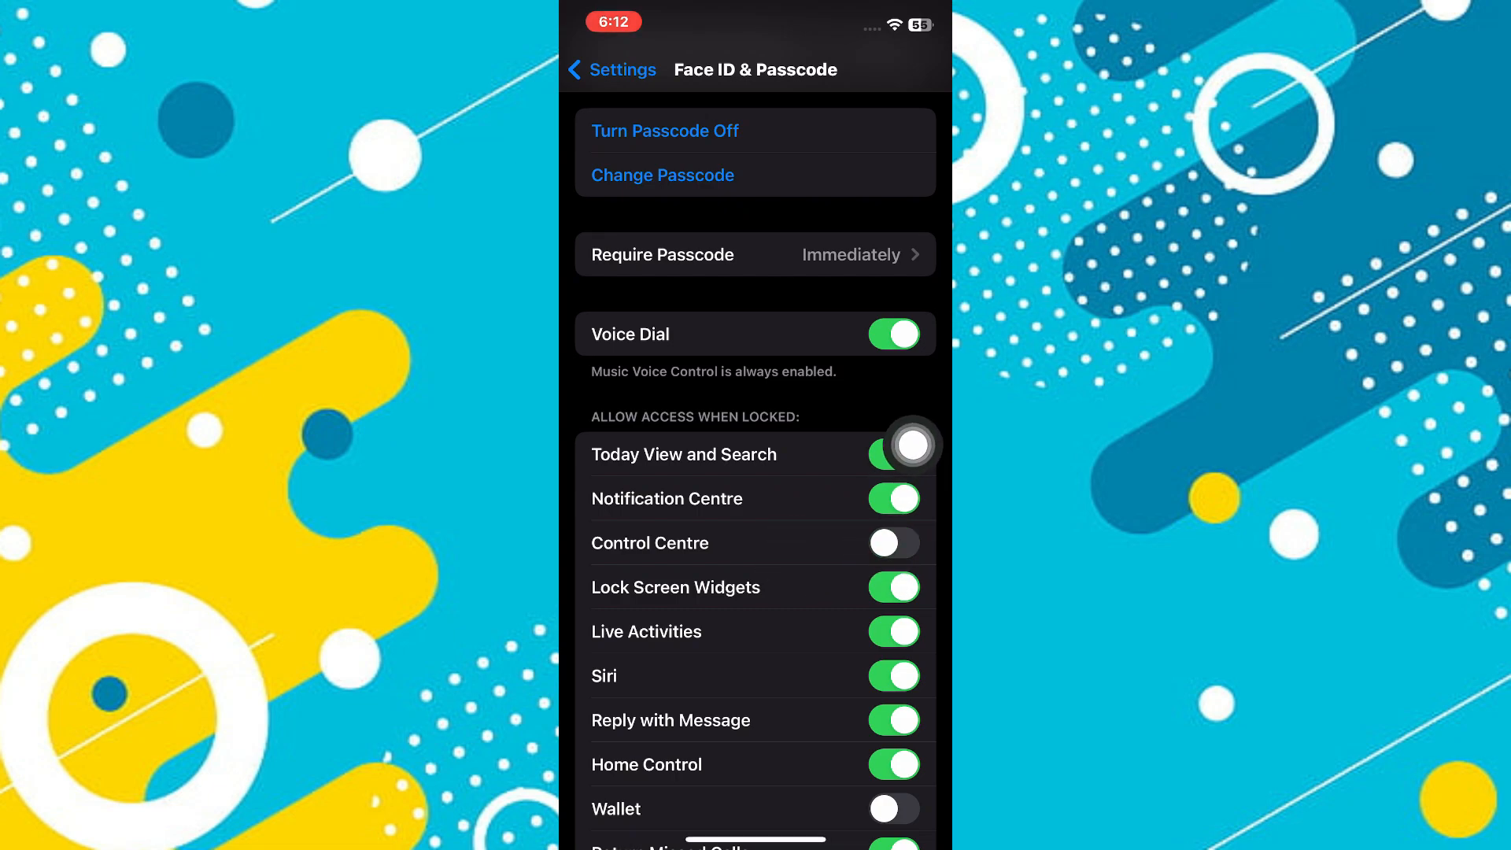